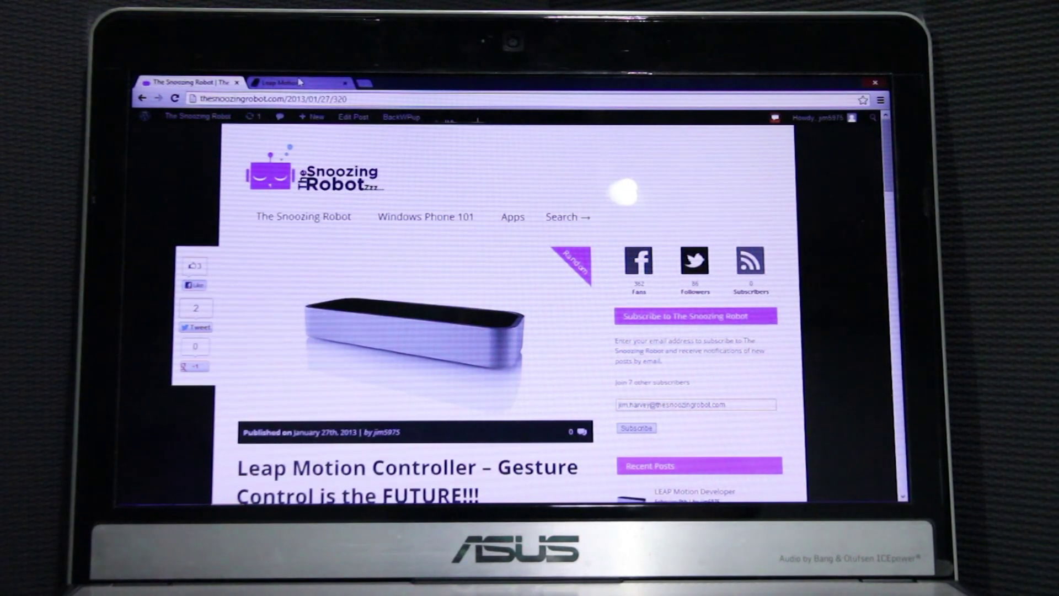
{"action": "left_click", "coordinate": [279, 81]}
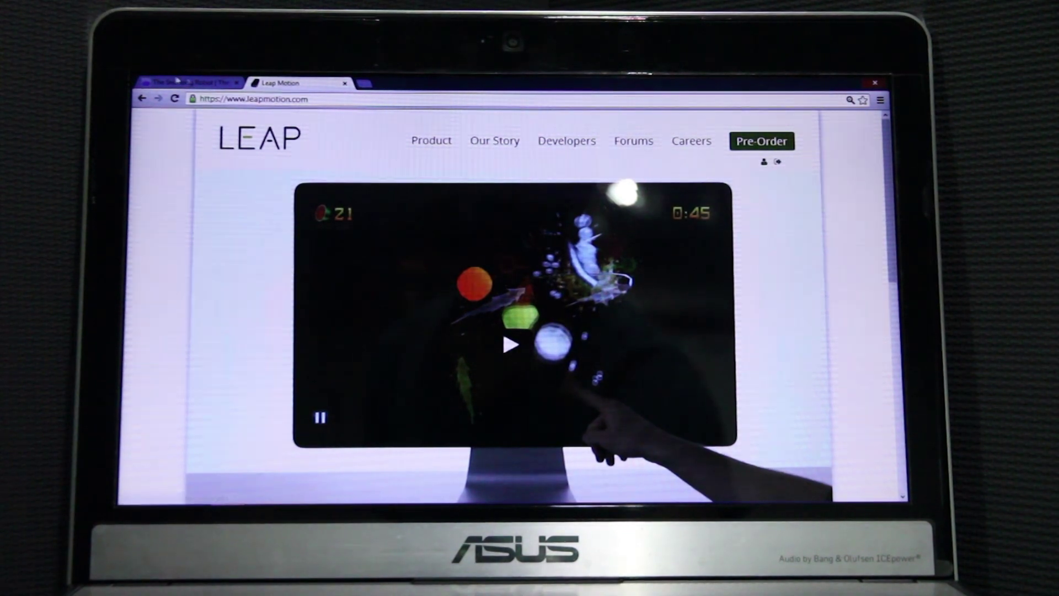
{"action": "left_click", "coordinate": [188, 82]}
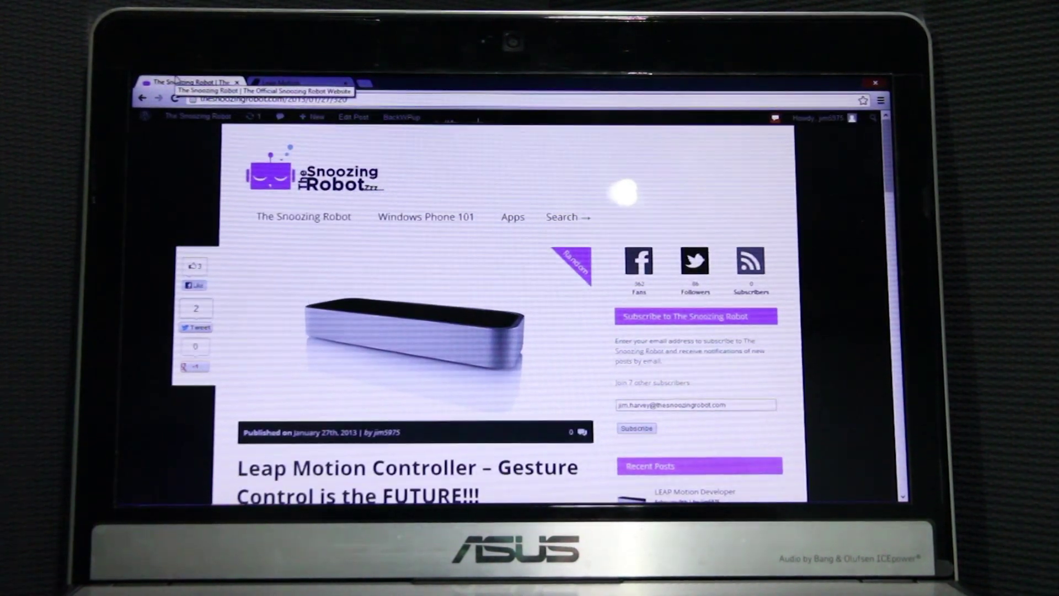